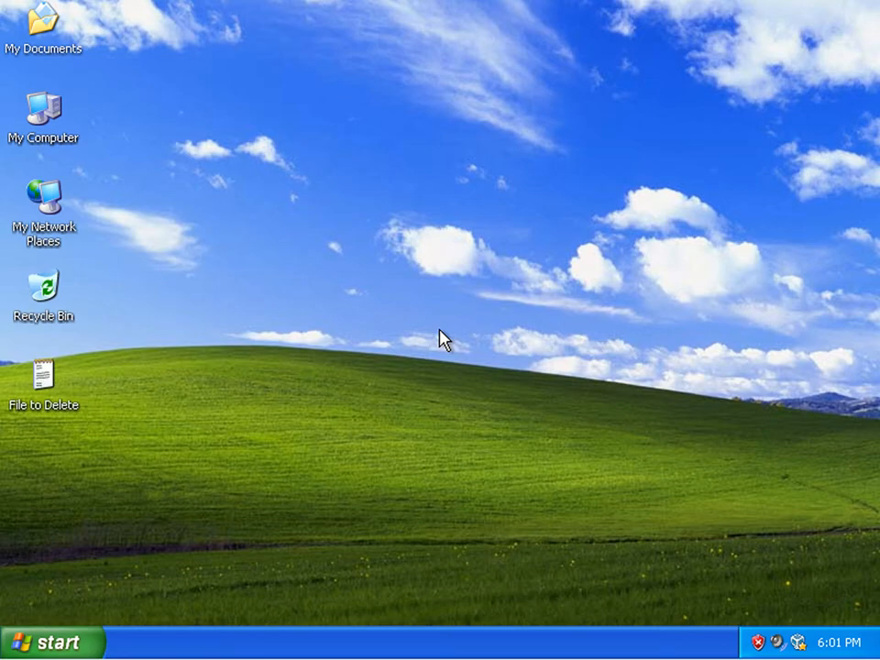
{"action": "mouse_move", "coordinate": [371, 422]}
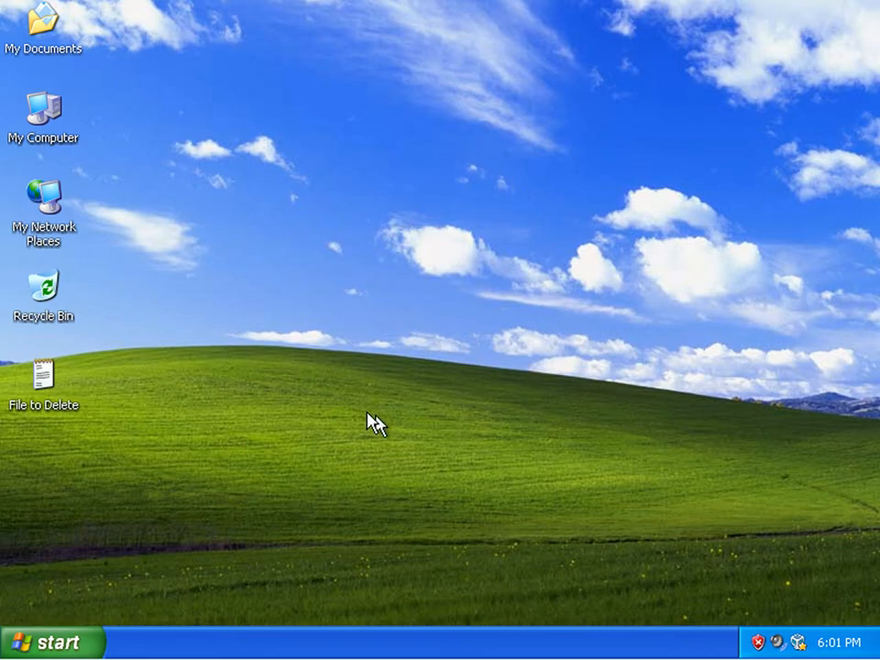
Send the 'File to Delete' document from the desktop to the Recycle Bin and confirm.
{"action": "left_click", "coordinate": [44, 376]}
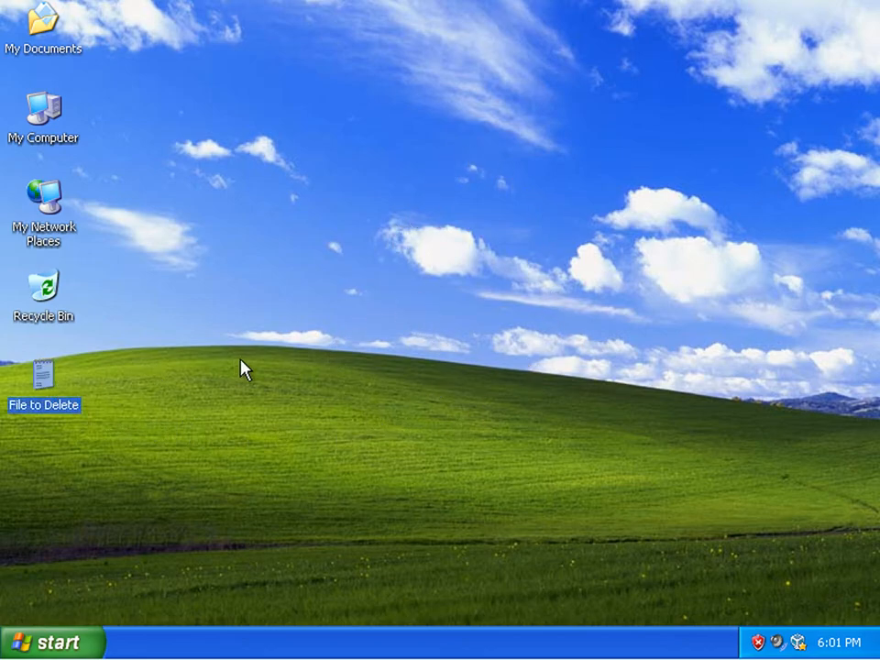
{"action": "mouse_move", "coordinate": [40, 380]}
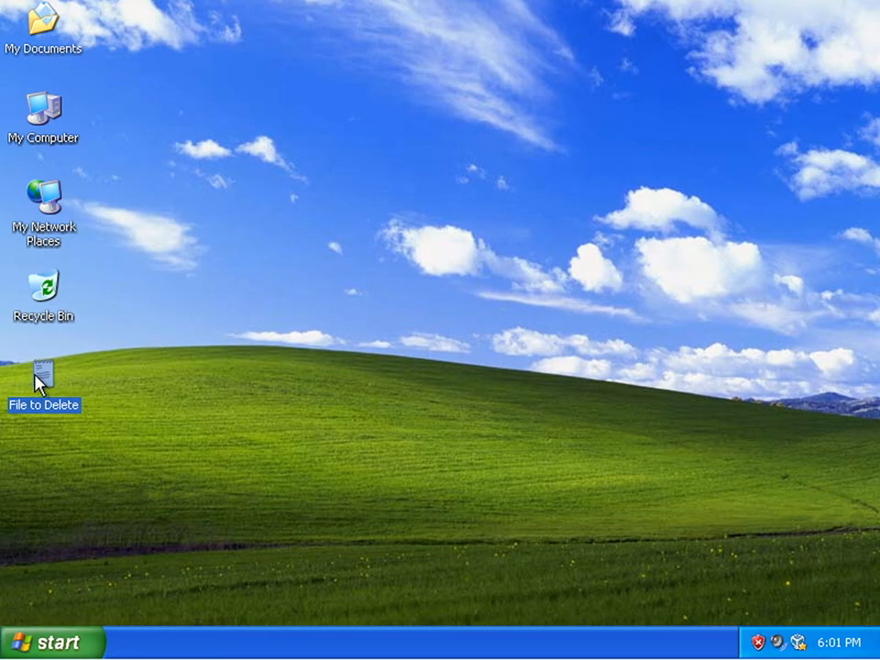
{"action": "mouse_move", "coordinate": [590, 132]}
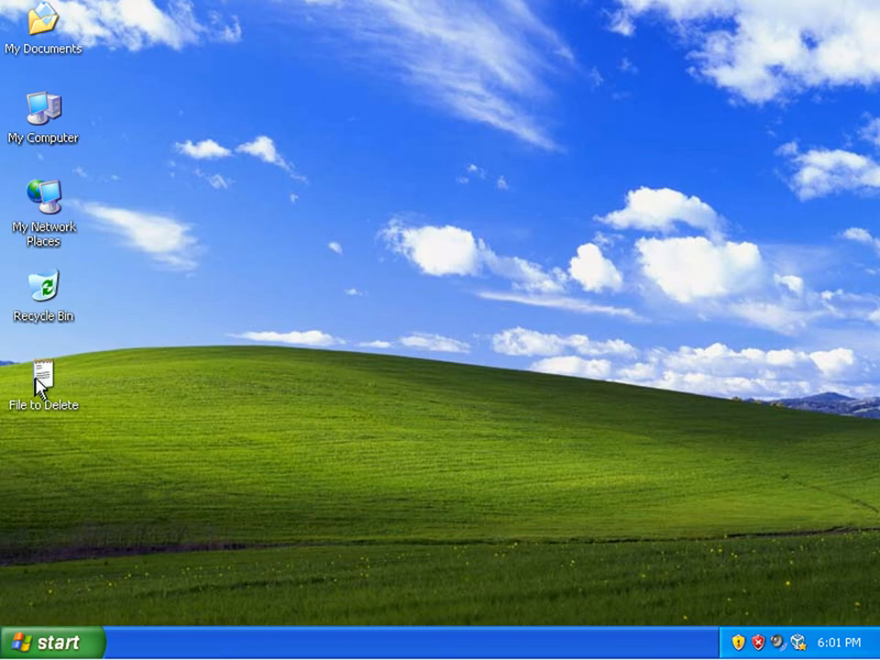
{"action": "left_click", "coordinate": [44, 374]}
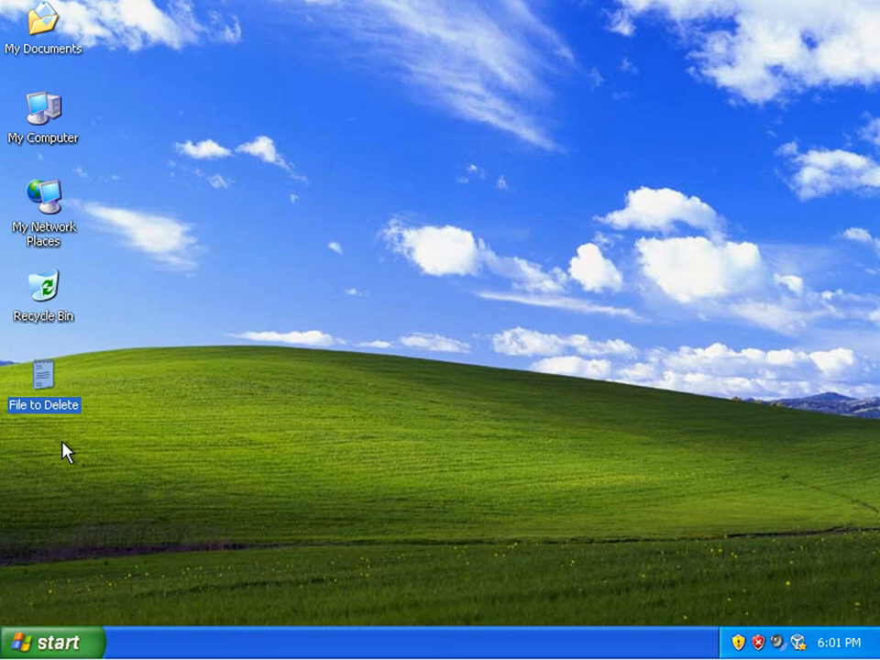
{"action": "right_click", "coordinate": [42, 374]}
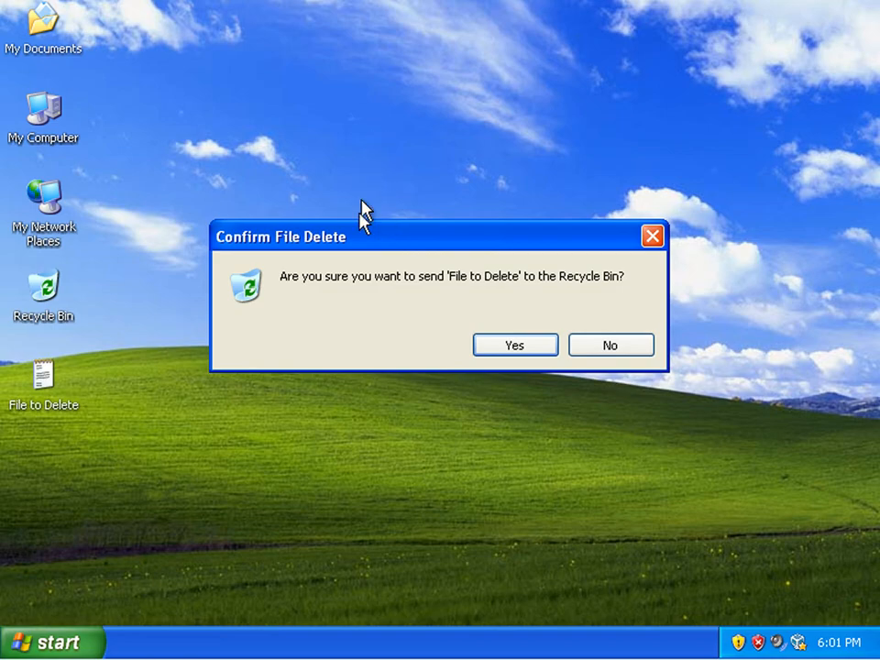
{"action": "mouse_move", "coordinate": [308, 287]}
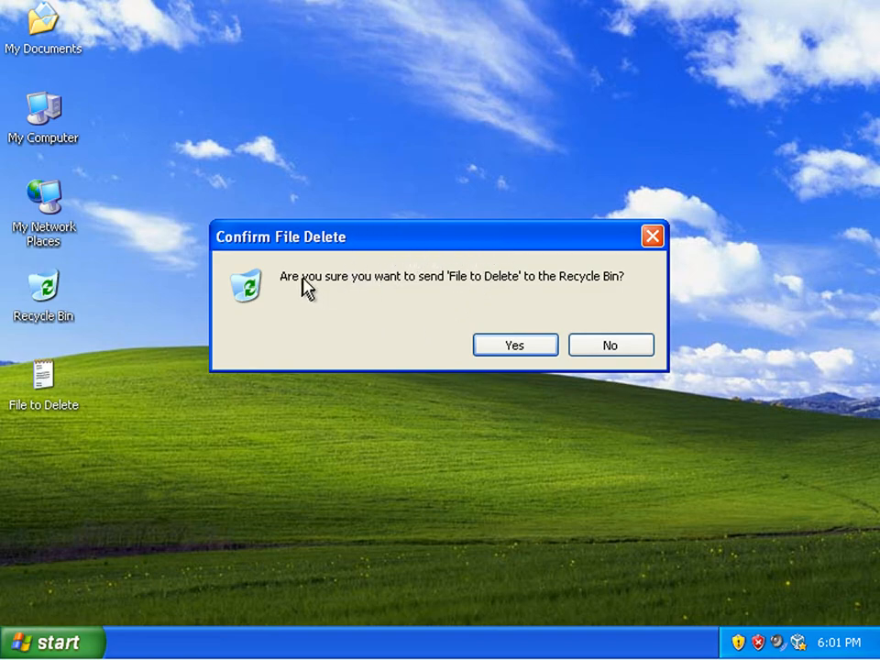
{"action": "mouse_move", "coordinate": [404, 352]}
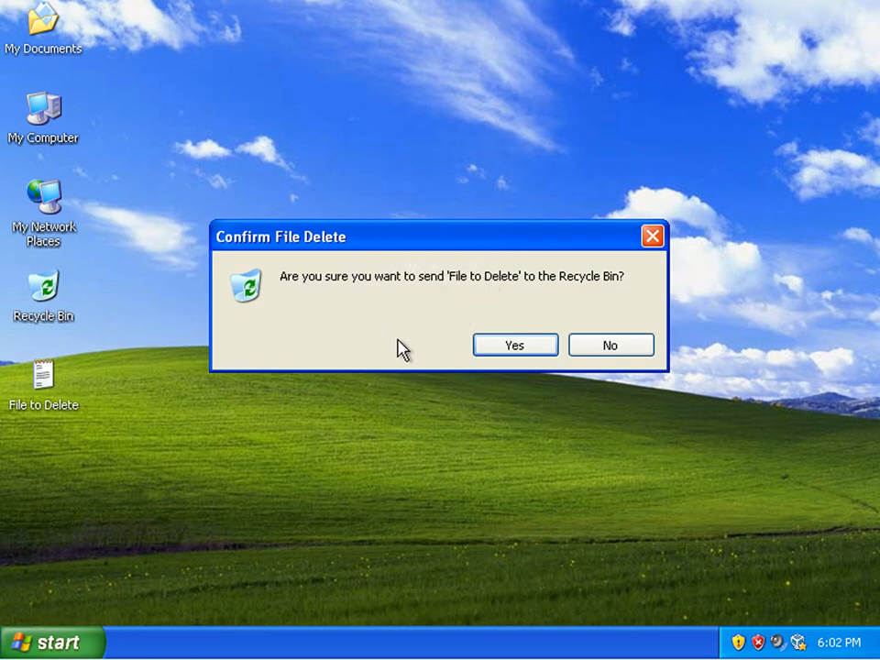
{"action": "mouse_move", "coordinate": [513, 349]}
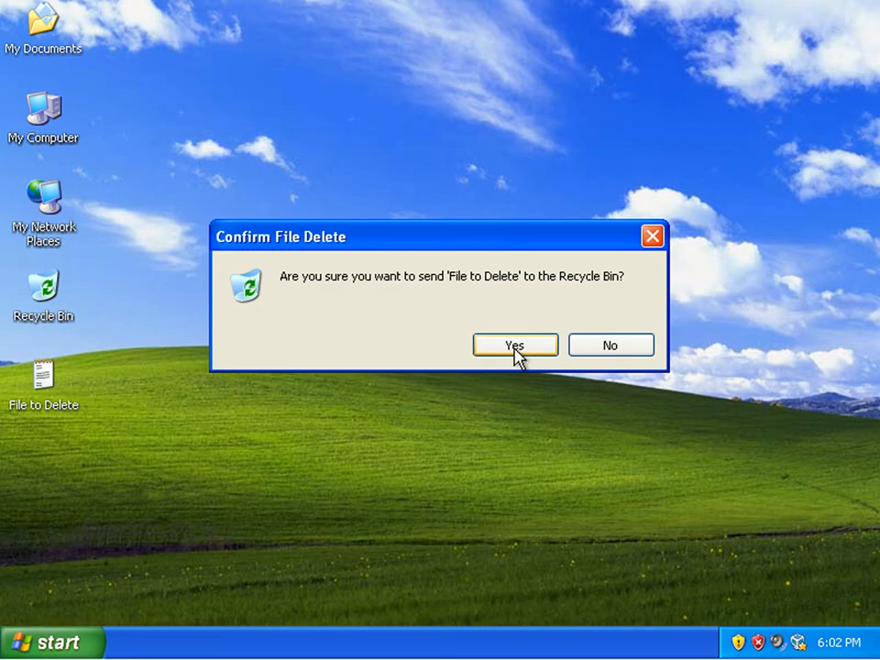
{"action": "left_click", "coordinate": [513, 345]}
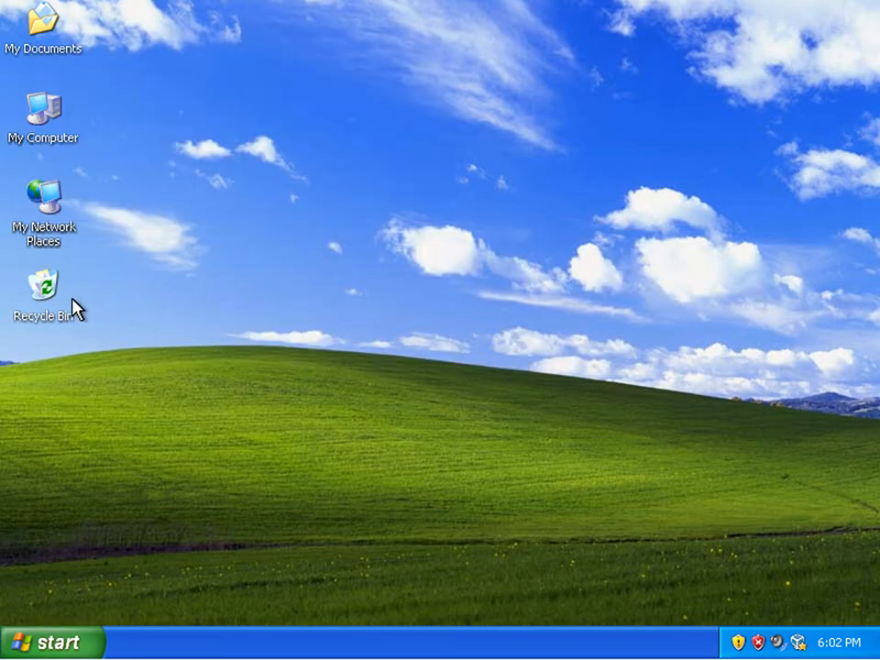
{"action": "mouse_move", "coordinate": [83, 266]}
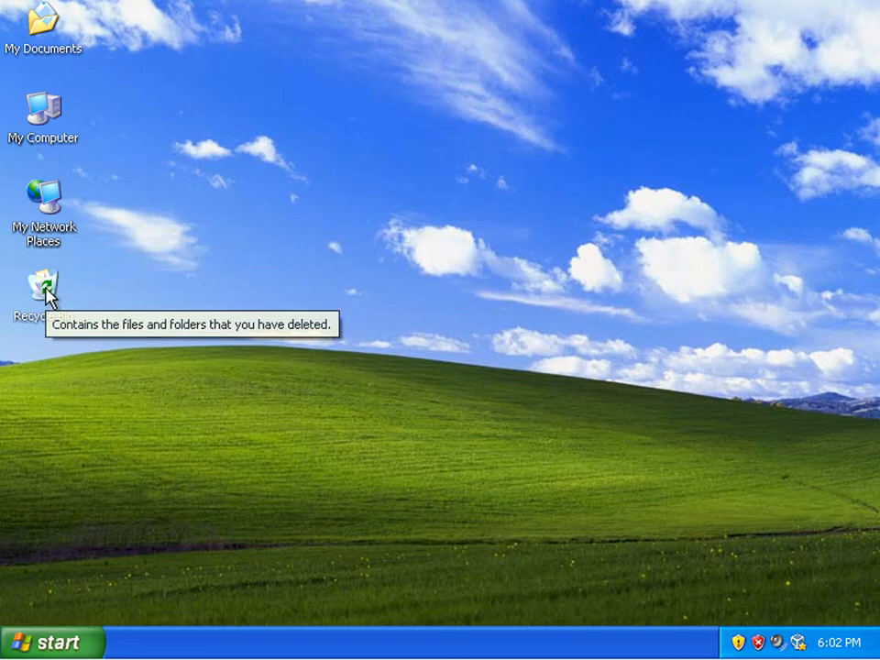
Restore 'File to Delete' from the Recycle Bin back onto the desktop.
{"action": "double_click", "coordinate": [44, 286]}
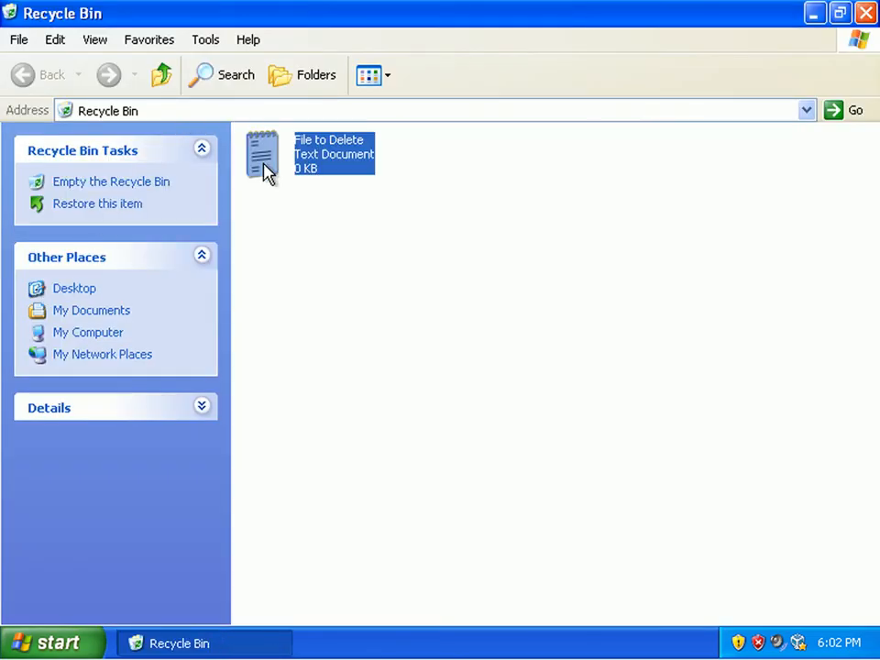
{"action": "mouse_move", "coordinate": [308, 343]}
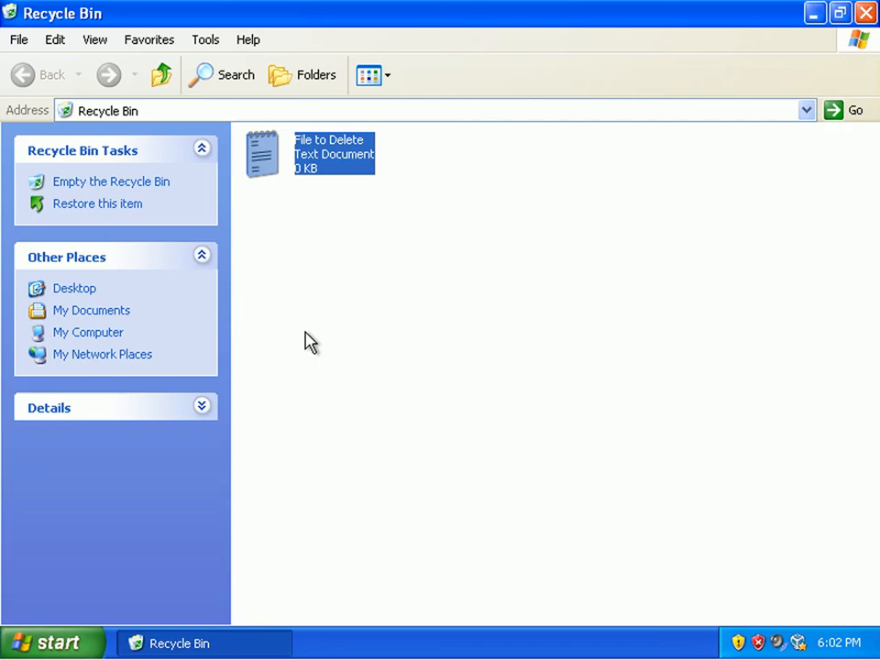
{"action": "mouse_move", "coordinate": [316, 326]}
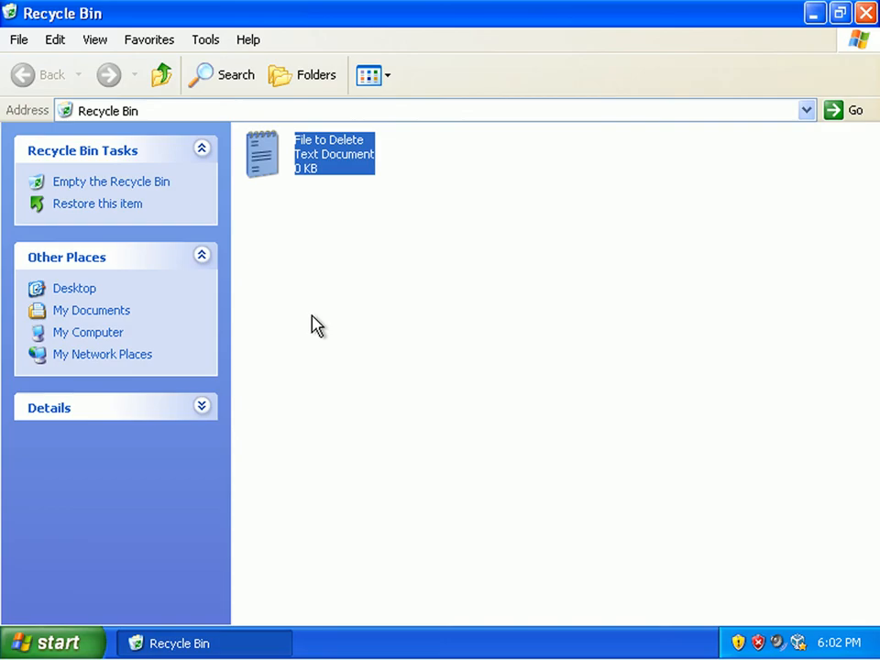
{"action": "mouse_move", "coordinate": [320, 231]}
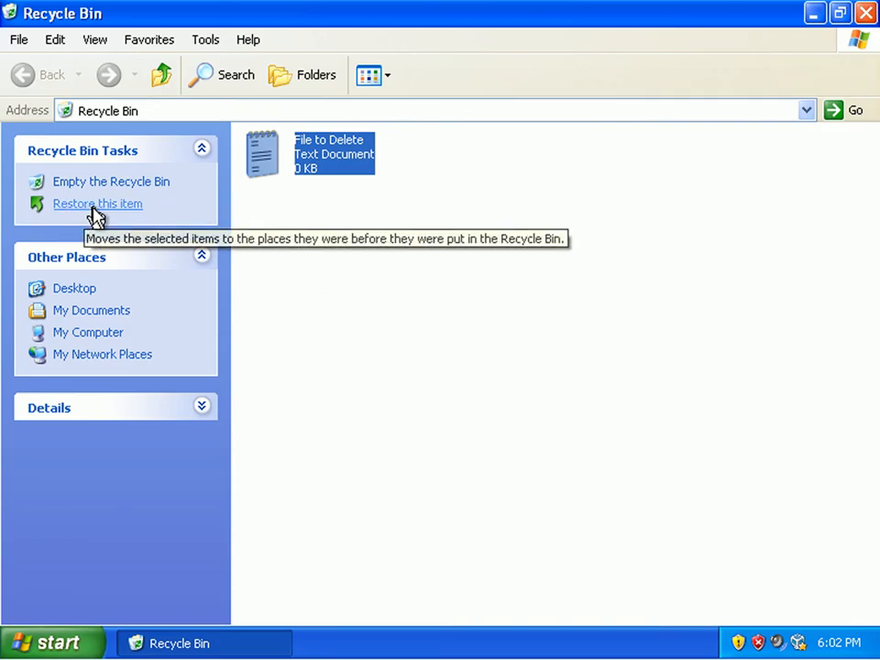
{"action": "mouse_move", "coordinate": [271, 194]}
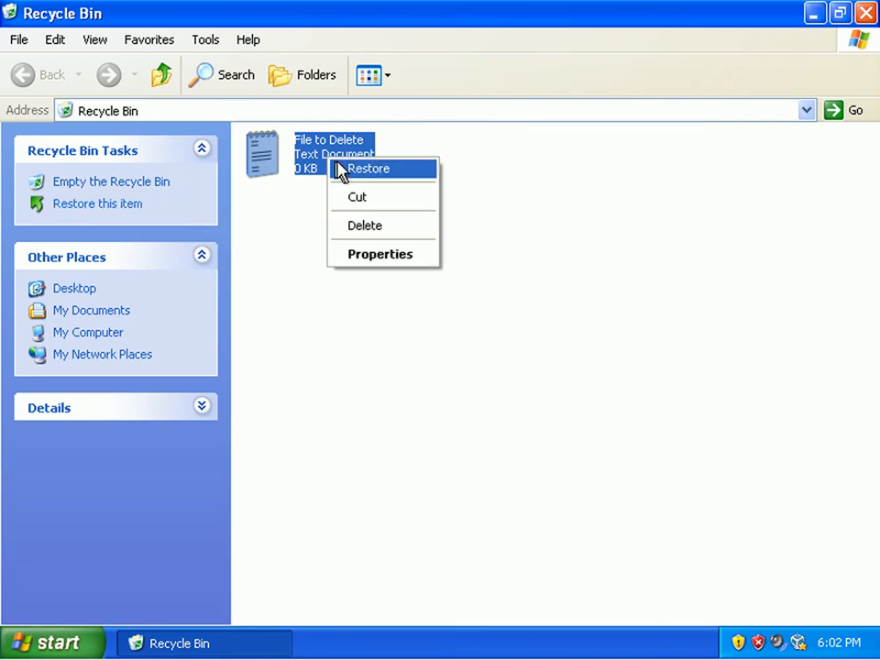
{"action": "left_click", "coordinate": [369, 168]}
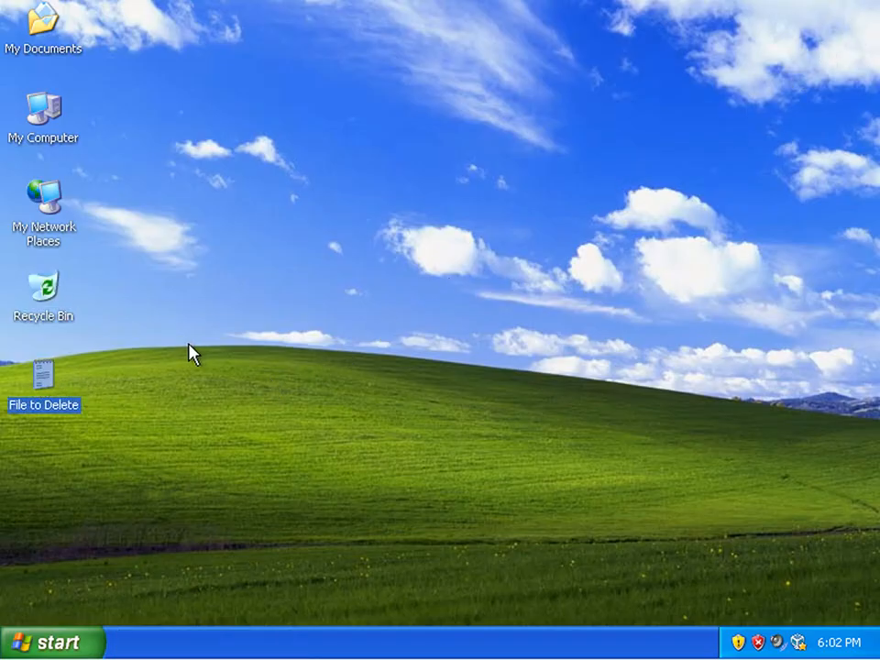
{"action": "mouse_move", "coordinate": [44, 376]}
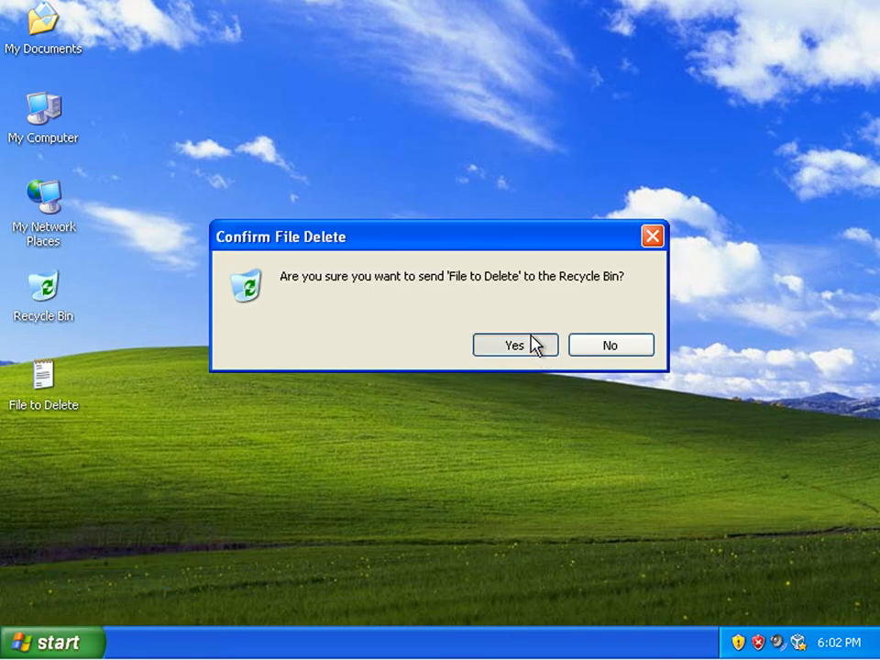
Delete 'File to Delete' again, then empty the Recycle Bin to remove it permanently.
{"action": "left_click", "coordinate": [514, 345]}
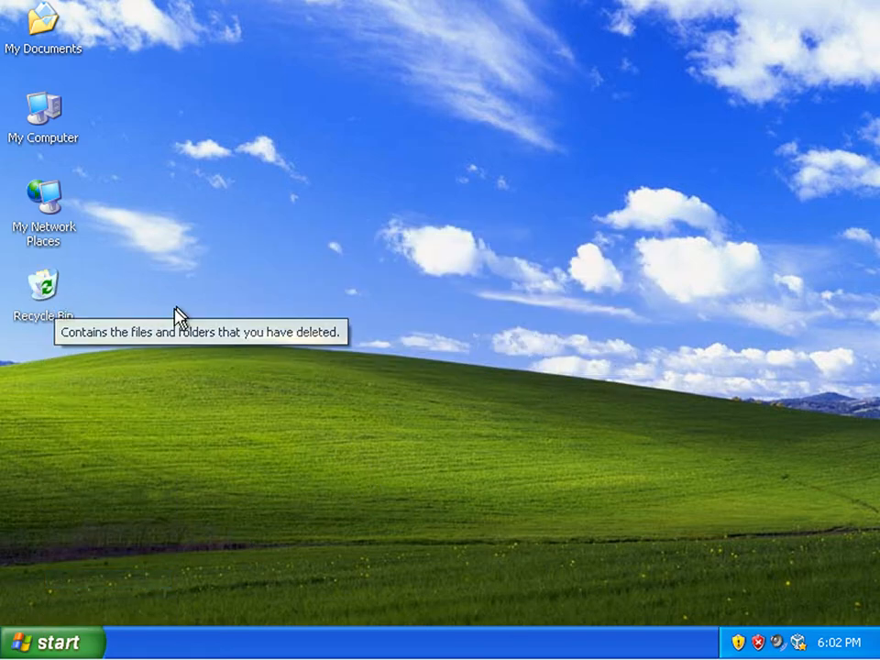
{"action": "right_click", "coordinate": [44, 284]}
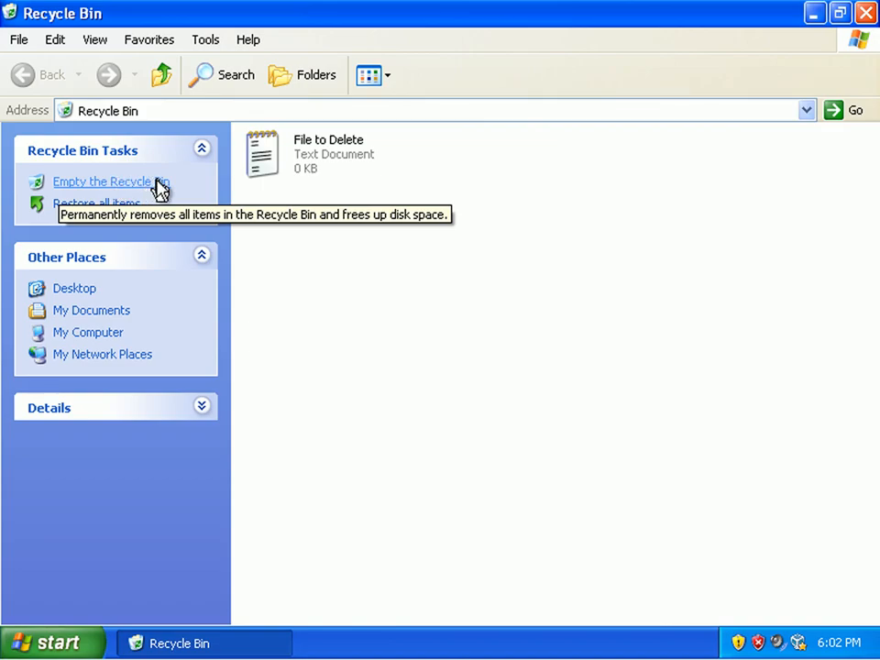
{"action": "left_click", "coordinate": [110, 182]}
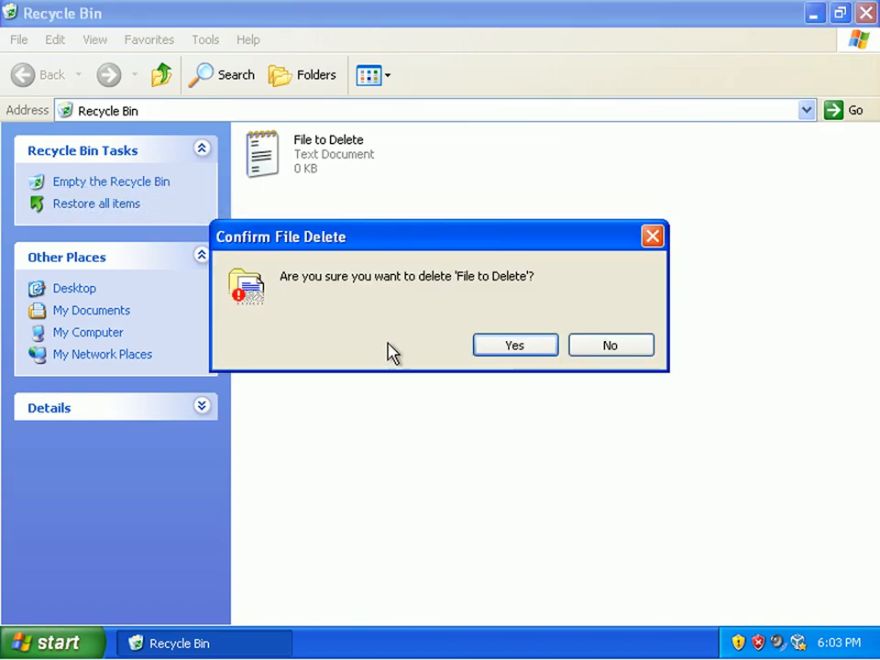
{"action": "mouse_move", "coordinate": [466, 289]}
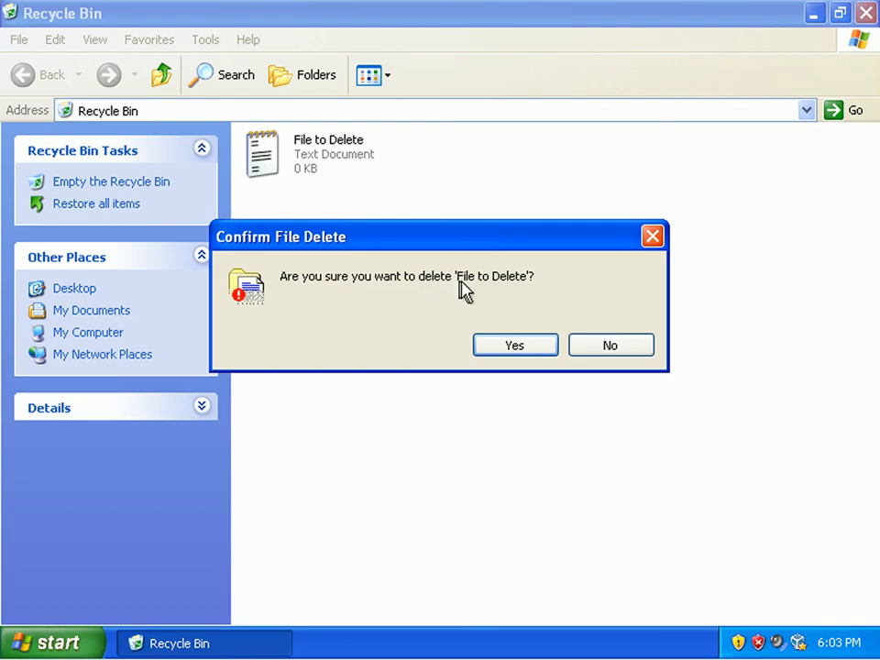
{"action": "mouse_move", "coordinate": [253, 308]}
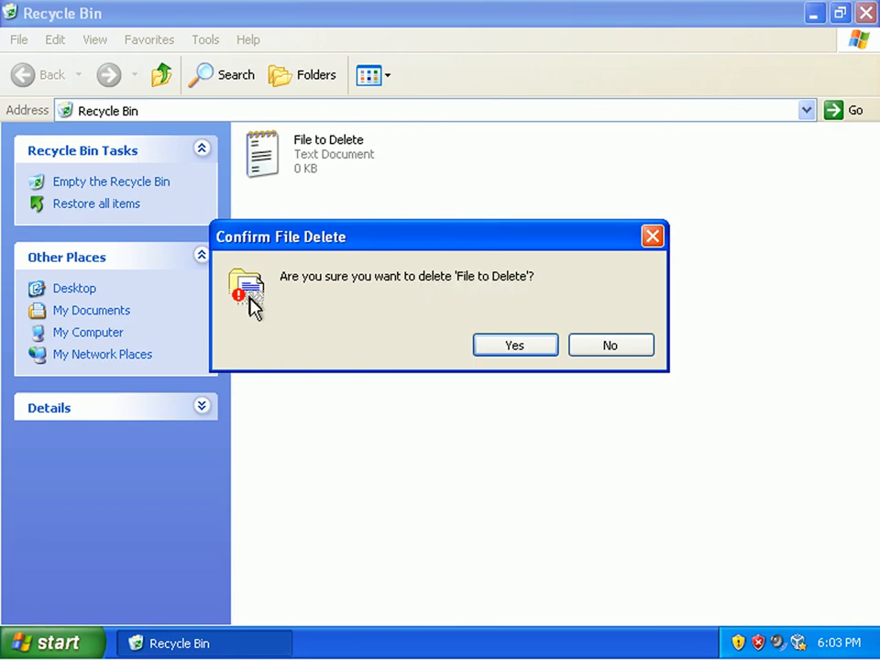
{"action": "mouse_move", "coordinate": [266, 309]}
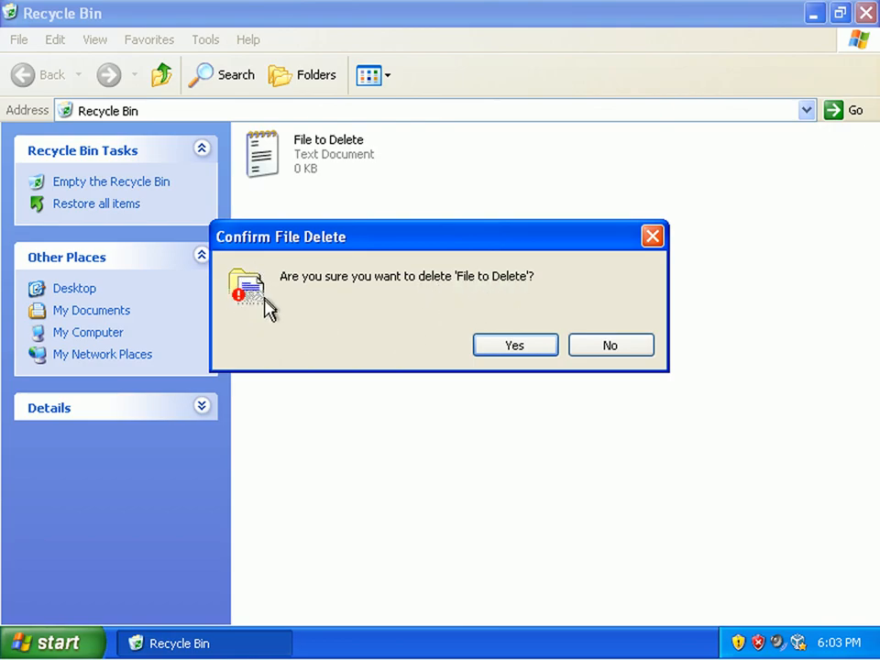
{"action": "mouse_move", "coordinate": [257, 327]}
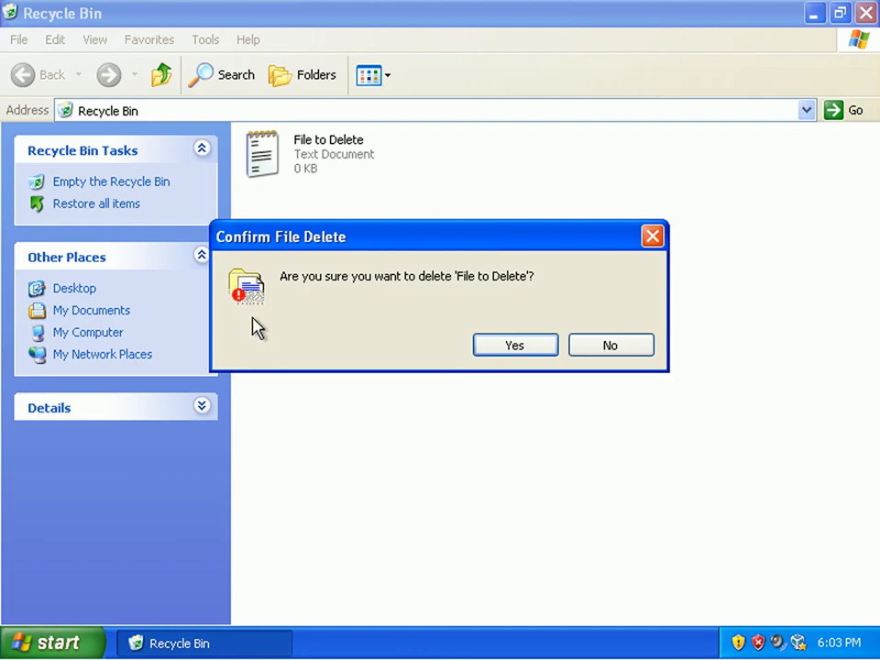
{"action": "mouse_move", "coordinate": [529, 292]}
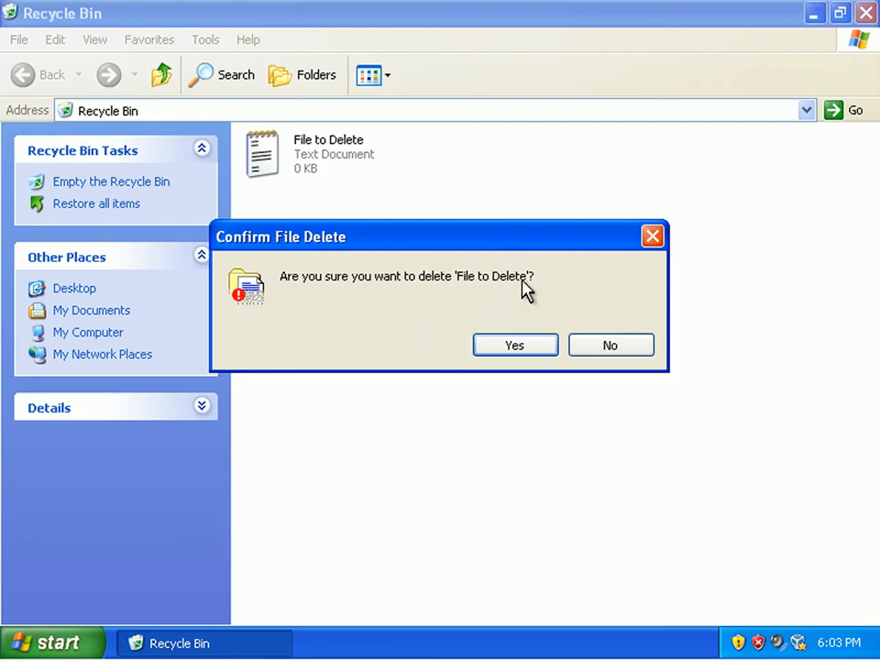
{"action": "mouse_move", "coordinate": [513, 350]}
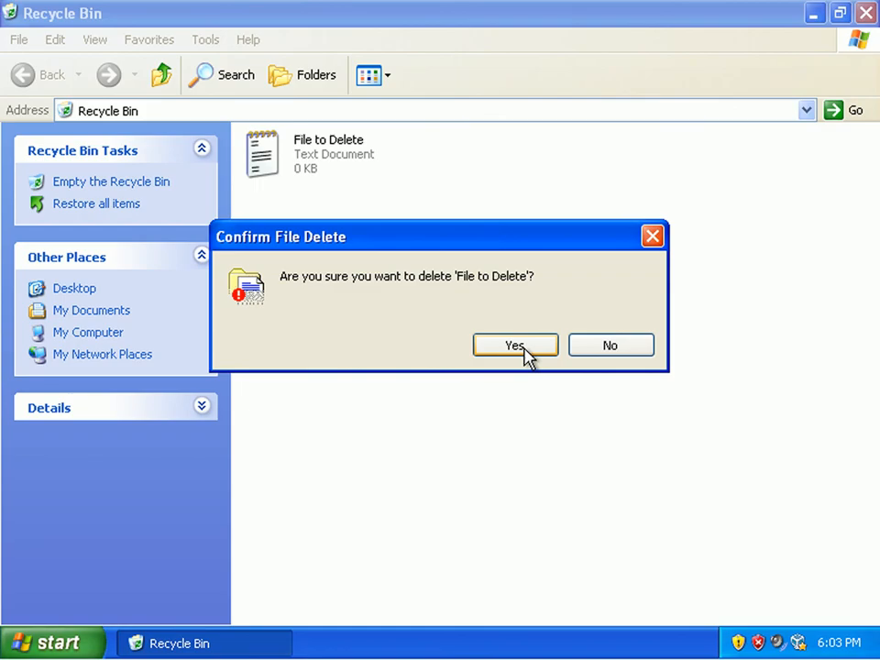
{"action": "left_click", "coordinate": [513, 345]}
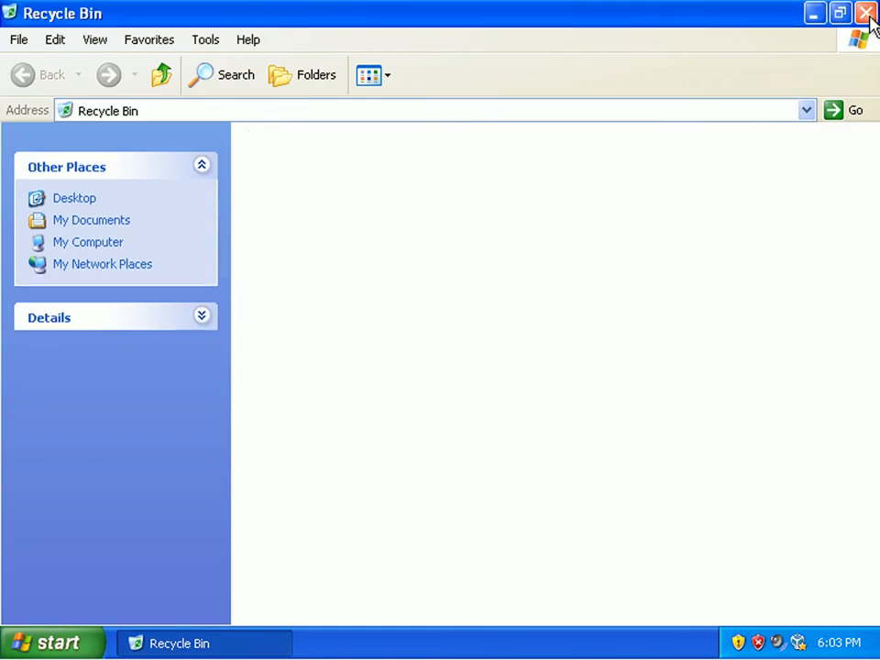
Create text documents 'File to Delete' and 'File to Delete 2' stacked on the desktop's left.
{"action": "left_click", "coordinate": [865, 13]}
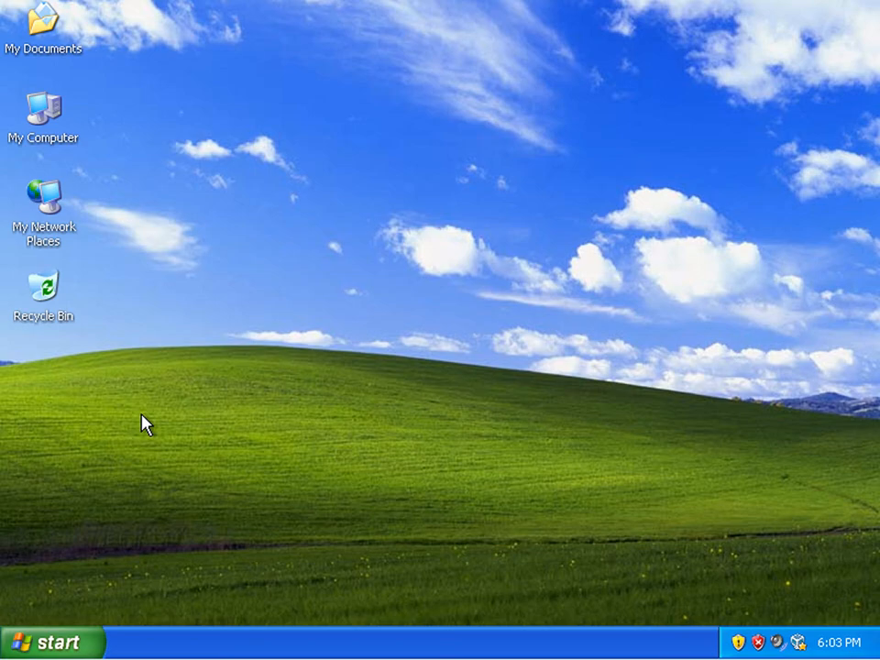
{"action": "mouse_move", "coordinate": [46, 367]}
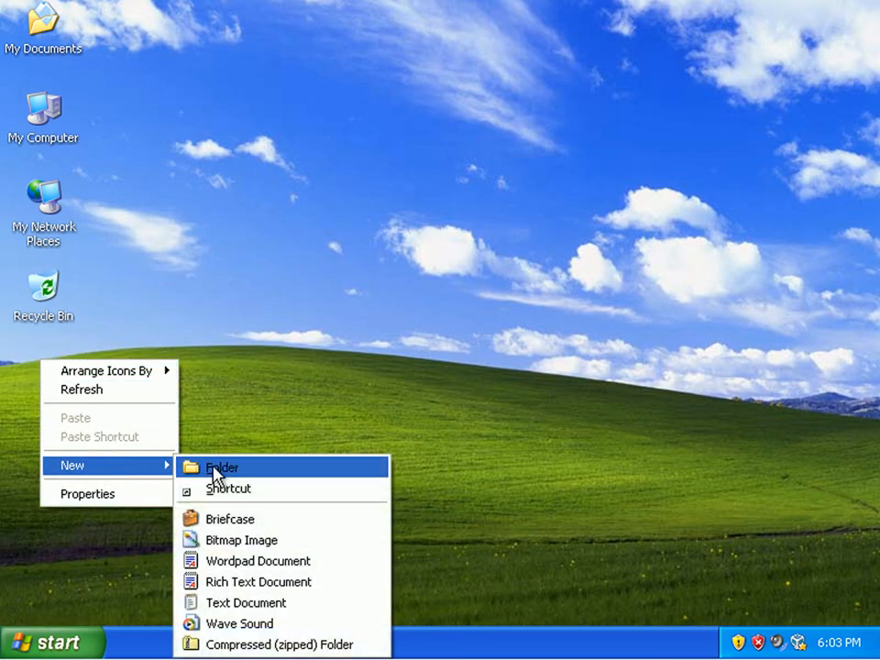
{"action": "left_click", "coordinate": [246, 602]}
{"action": "type", "text": "File to Delete"}
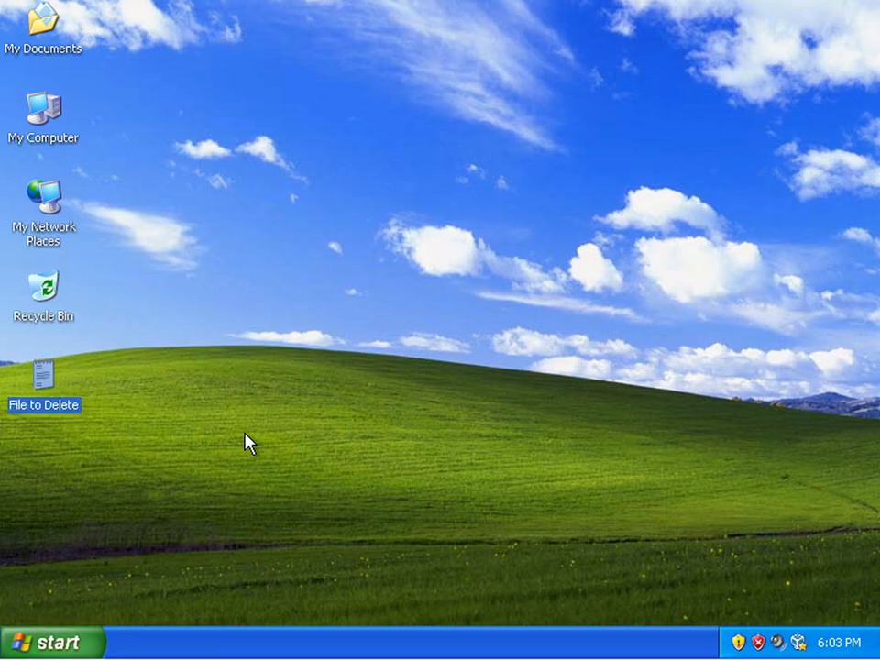
{"action": "right_click", "coordinate": [248, 440]}
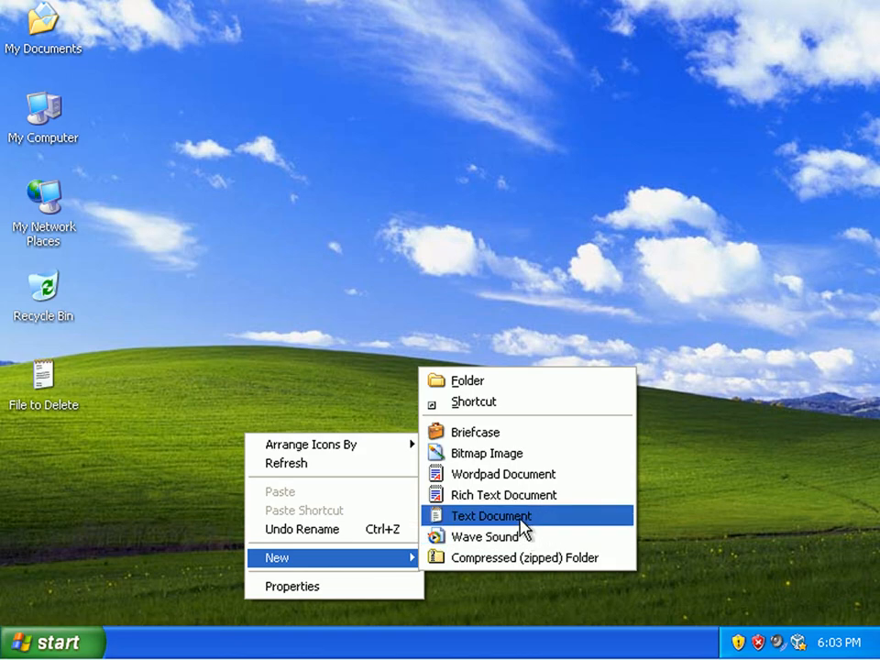
{"action": "left_click", "coordinate": [492, 515]}
{"action": "type", "text": "File to Delete 2"}
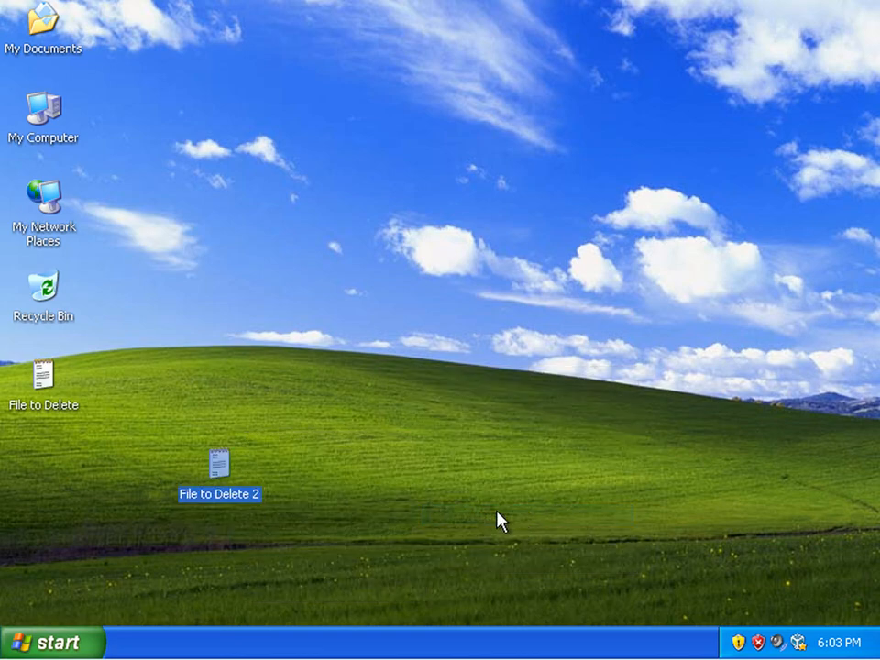
{"action": "left_click_drag", "start_coordinate": [218, 463], "coordinate": [44, 463]}
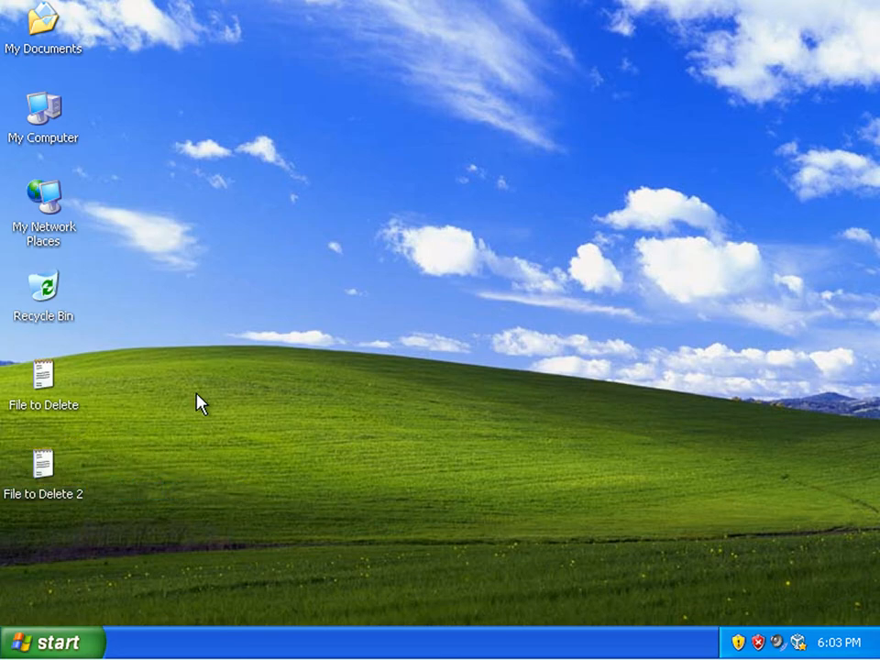
{"action": "mouse_move", "coordinate": [193, 376]}
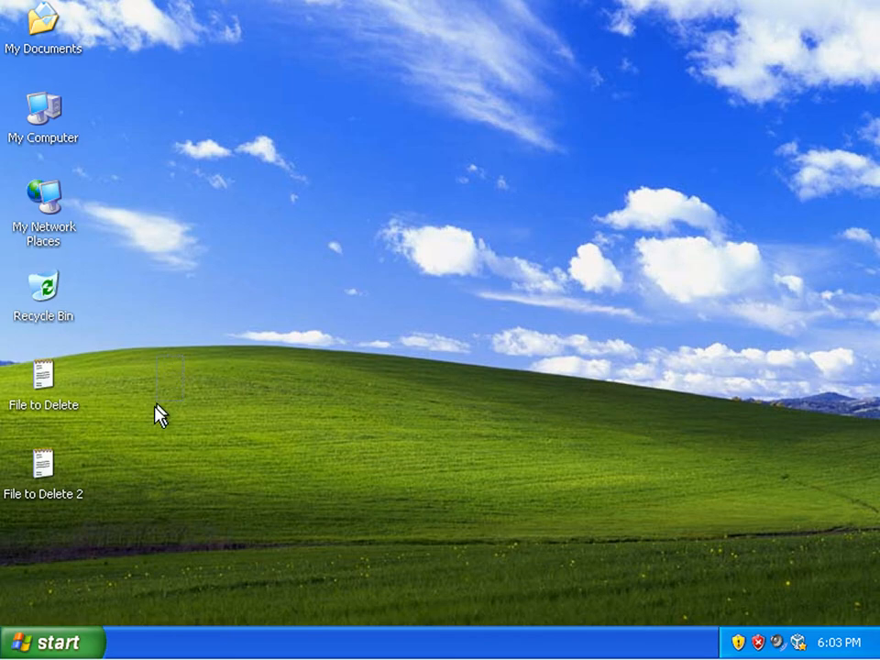
Send both 'File to Delete' documents to the Recycle Bin together and confirm.
{"action": "left_click_drag", "start_coordinate": [161, 413], "coordinate": [9, 541]}
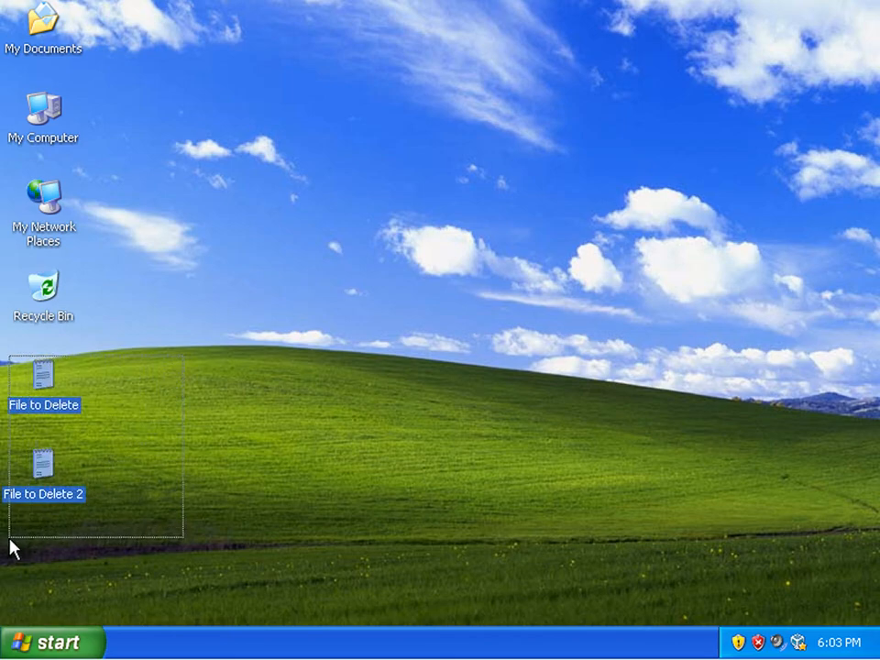
{"action": "mouse_move", "coordinate": [37, 374]}
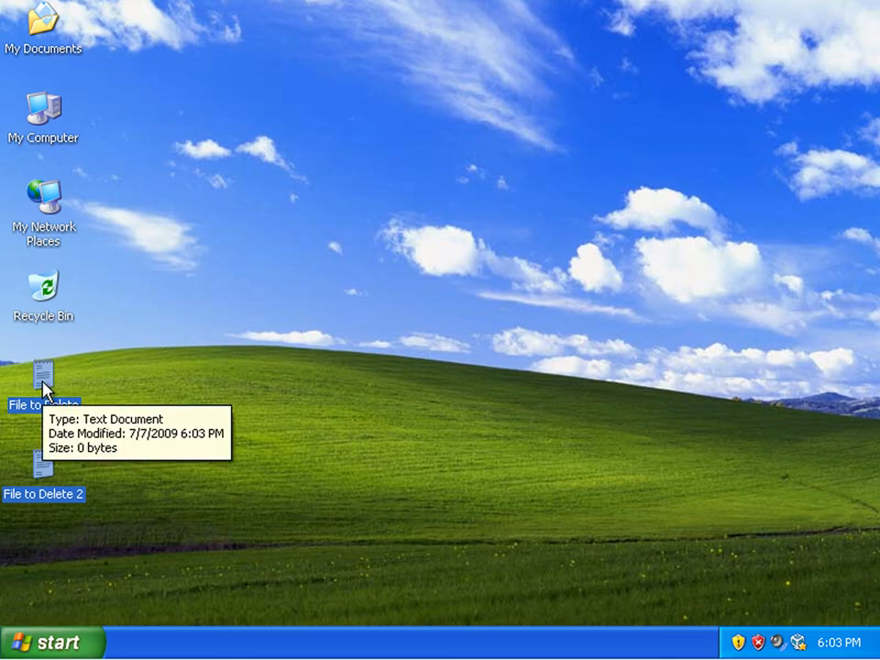
{"action": "right_click", "coordinate": [44, 376]}
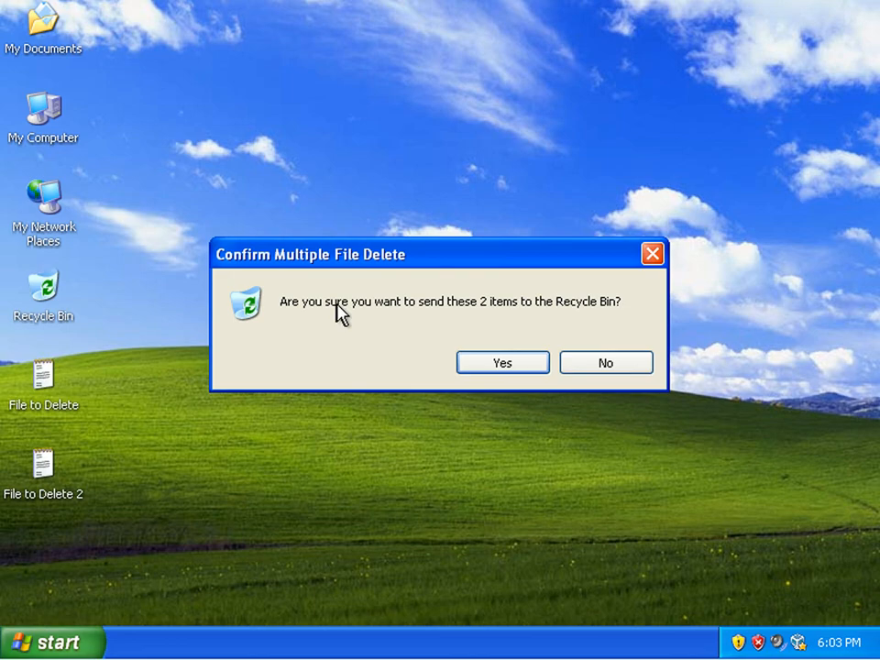
{"action": "mouse_move", "coordinate": [612, 315]}
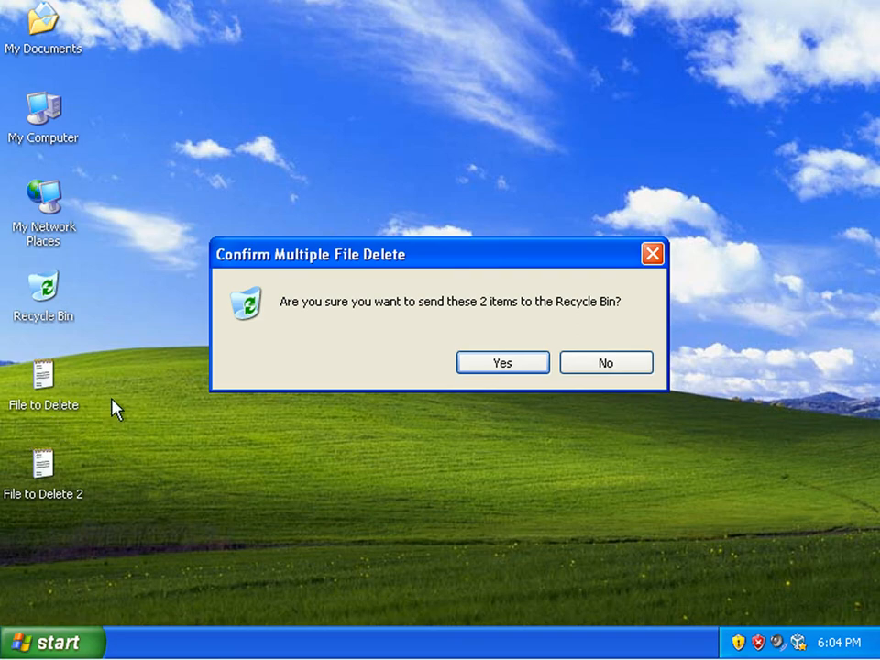
{"action": "mouse_move", "coordinate": [517, 341]}
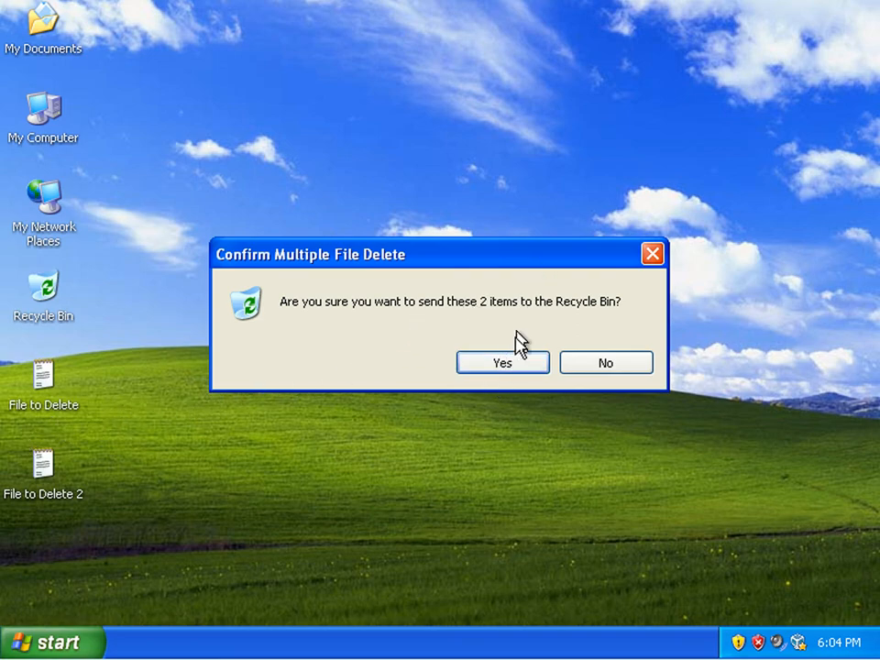
{"action": "left_click", "coordinate": [503, 363]}
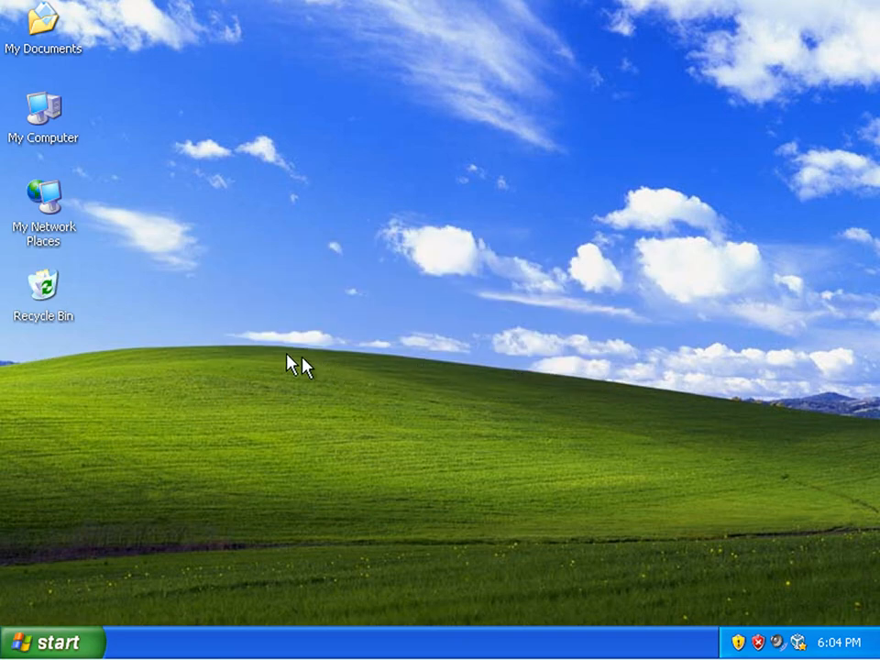
Empty the Recycle Bin, permanently deleting the two documents.
{"action": "double_click", "coordinate": [44, 287]}
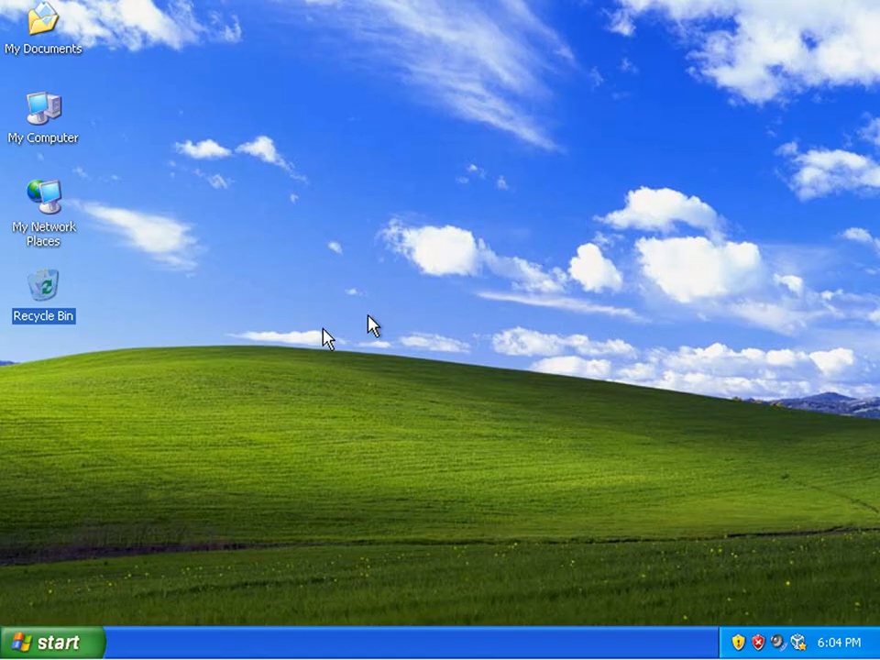
{"action": "right_click", "coordinate": [44, 290]}
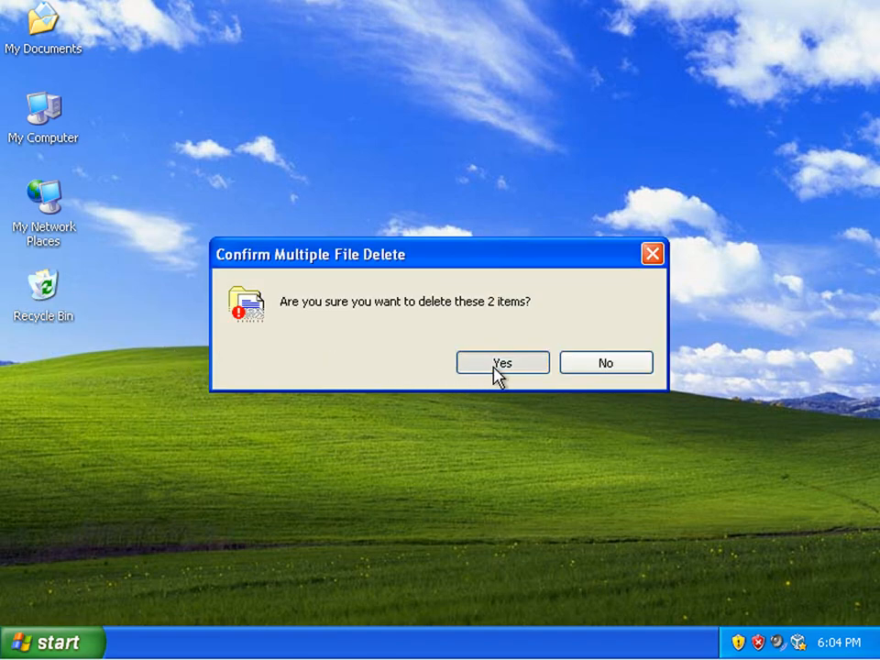
{"action": "left_click", "coordinate": [502, 363]}
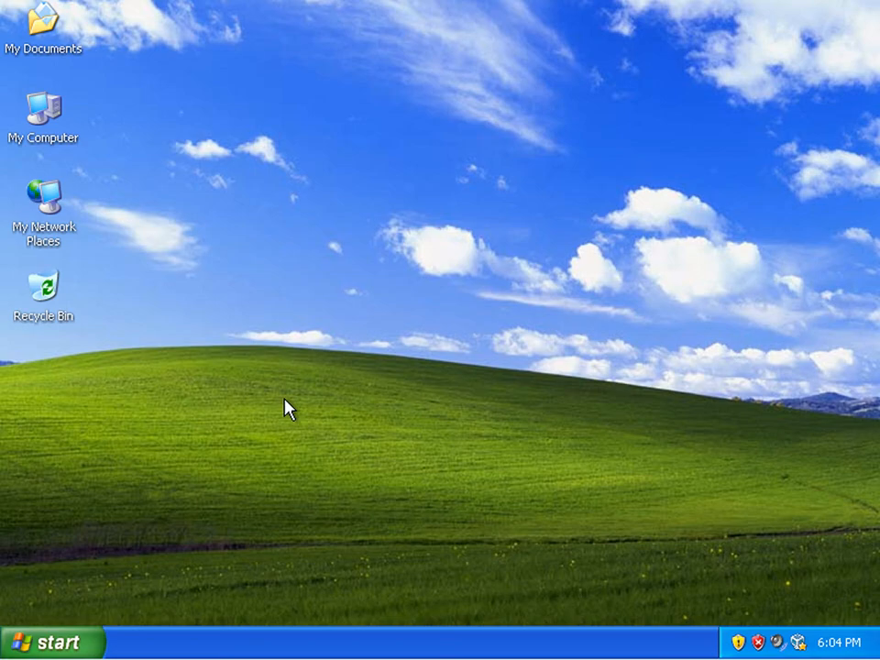
{"action": "mouse_move", "coordinate": [385, 351]}
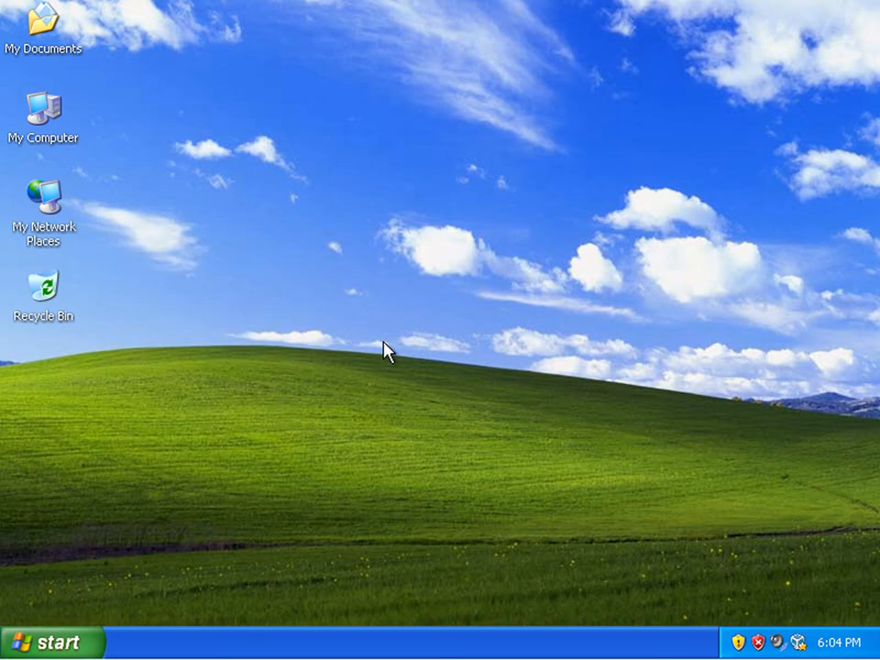